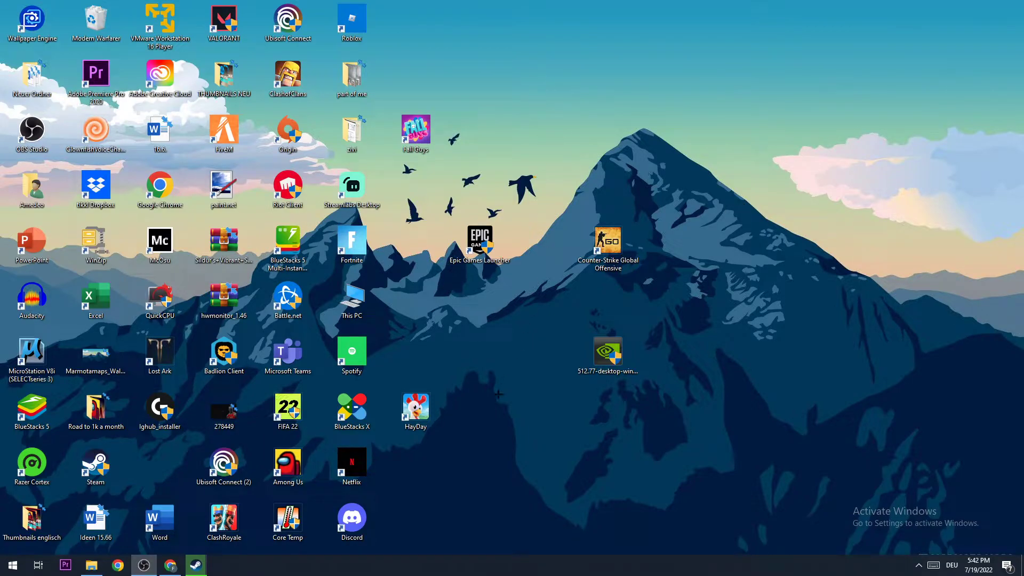
# Launch Task Manager from the taskbar's right-click menu
pyautogui.rightClick(562, 568)
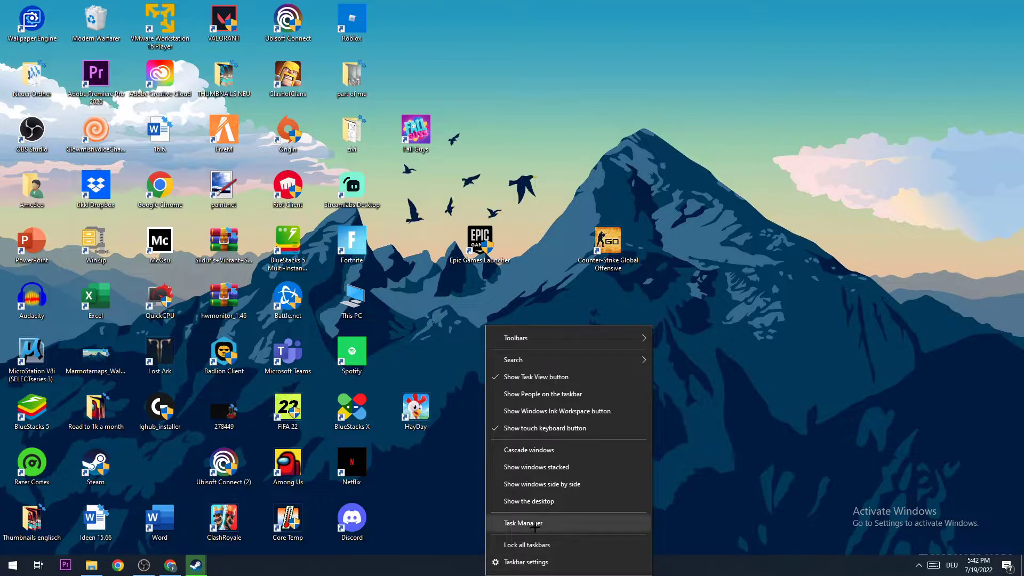
pyautogui.click(522, 523)
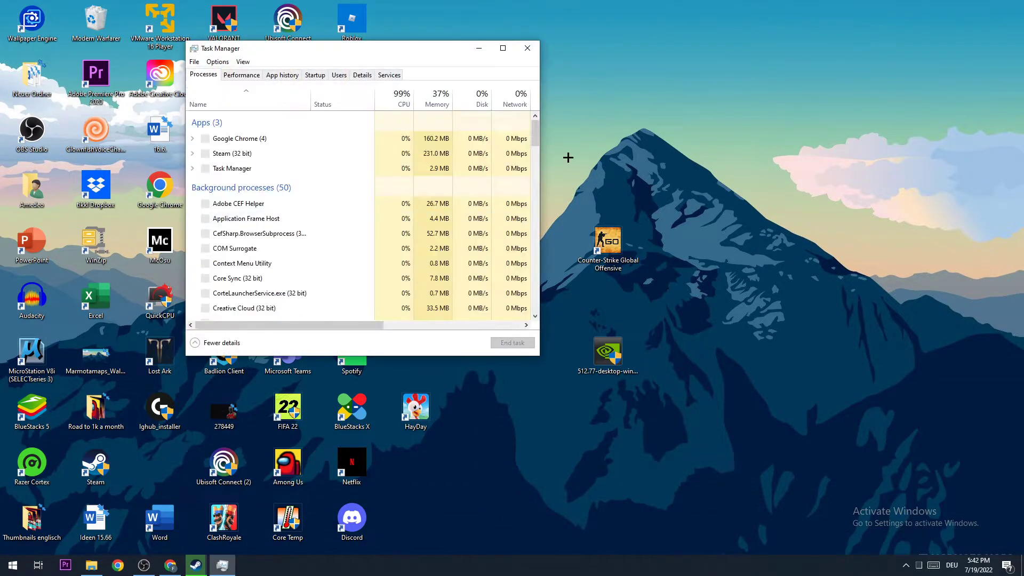
# Maximize Task Manager to view per-process CPU, memory, network and power usage
pyautogui.click(503, 48)
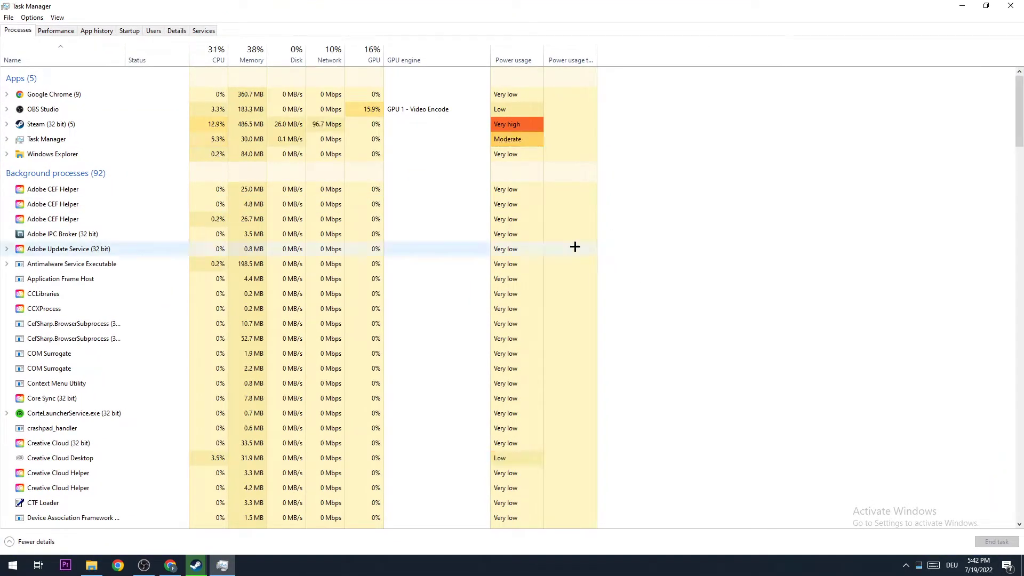
pyautogui.moveTo(437, 70)
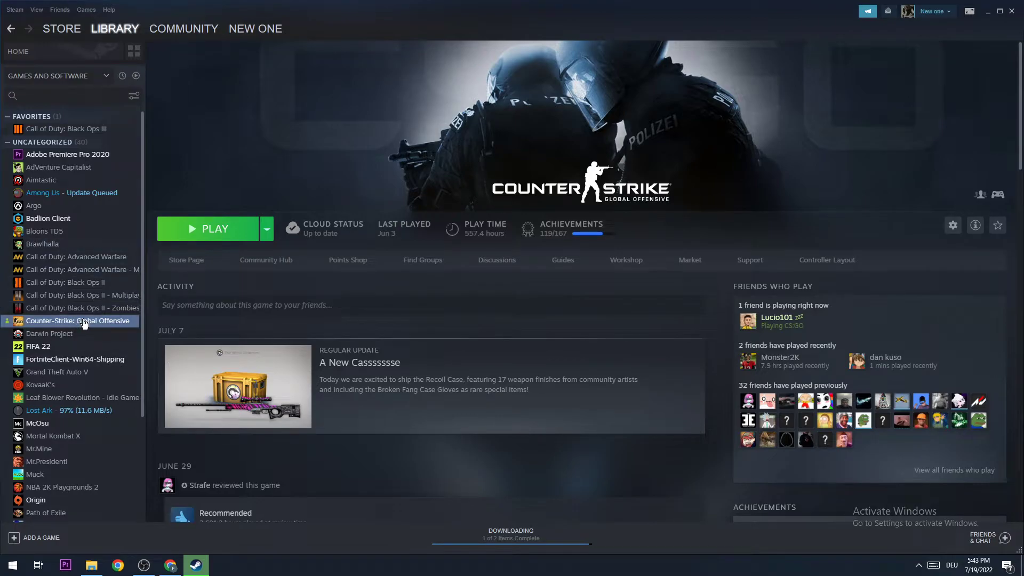
# Show the context menu for Counter-Strike: Global Offensive in the Steam library
pyautogui.rightClick(78, 320)
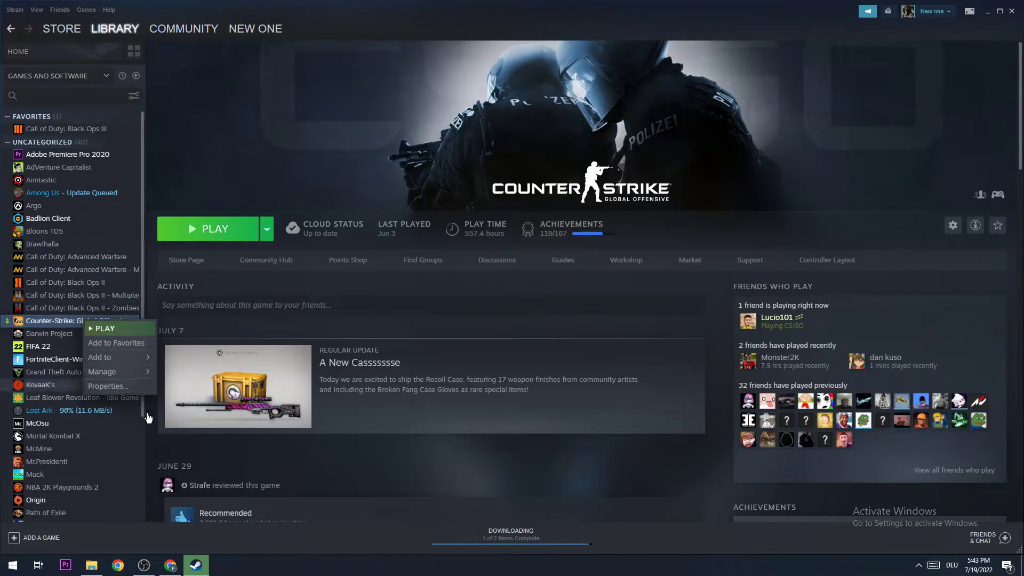
# Verify integrity of CS:GO's game files from Properties > Local Files
pyautogui.click(106, 386)
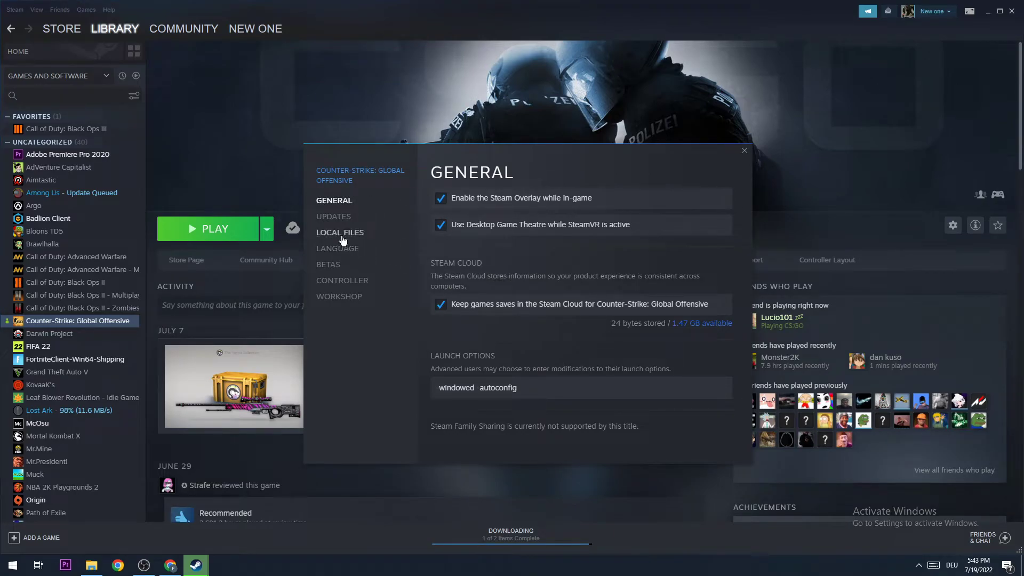
pyautogui.click(340, 231)
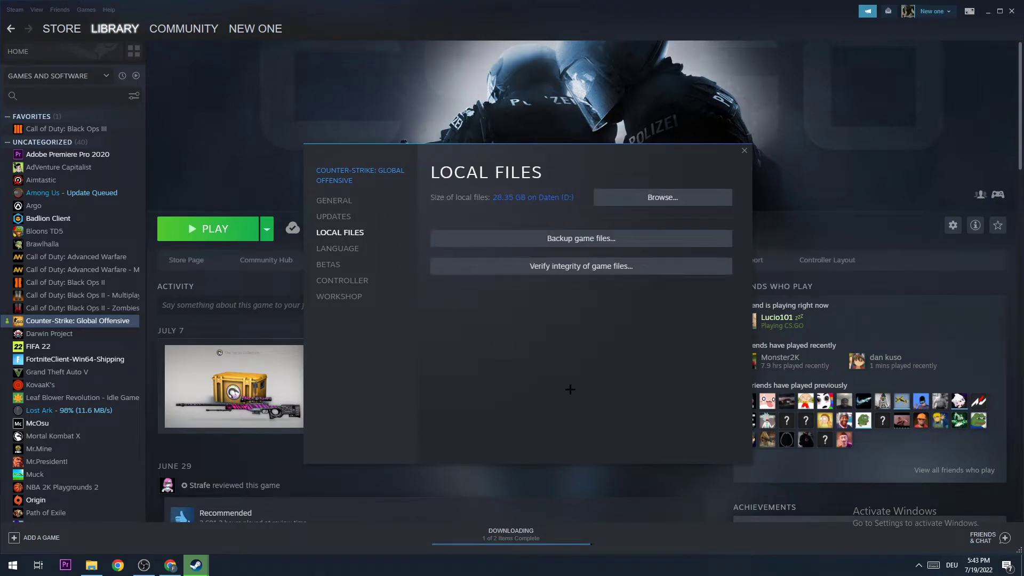
pyautogui.moveTo(610, 275)
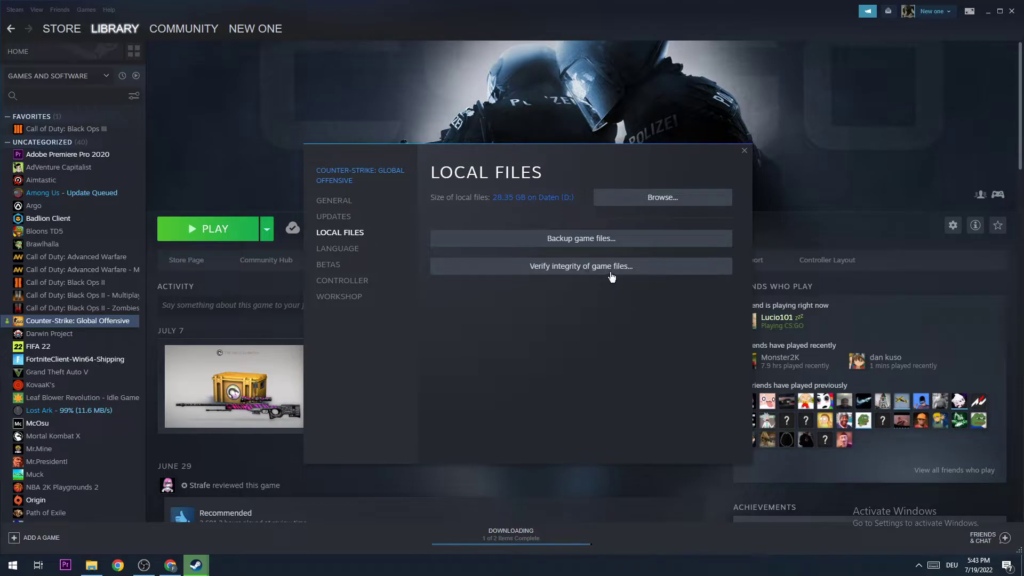
pyautogui.click(743, 150)
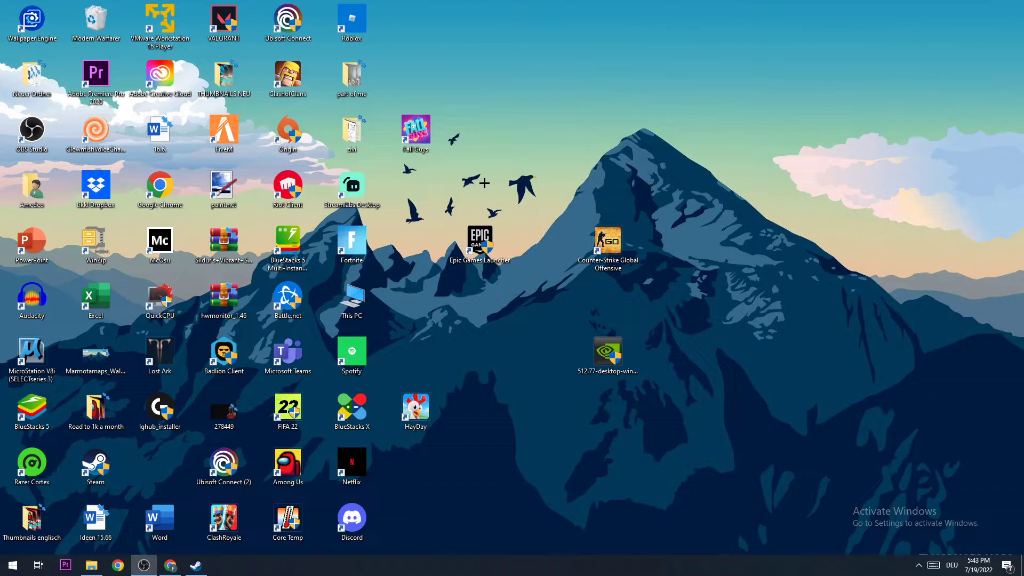
# Reach the Windows Settings home page from the Start menu
pyautogui.click(12, 565)
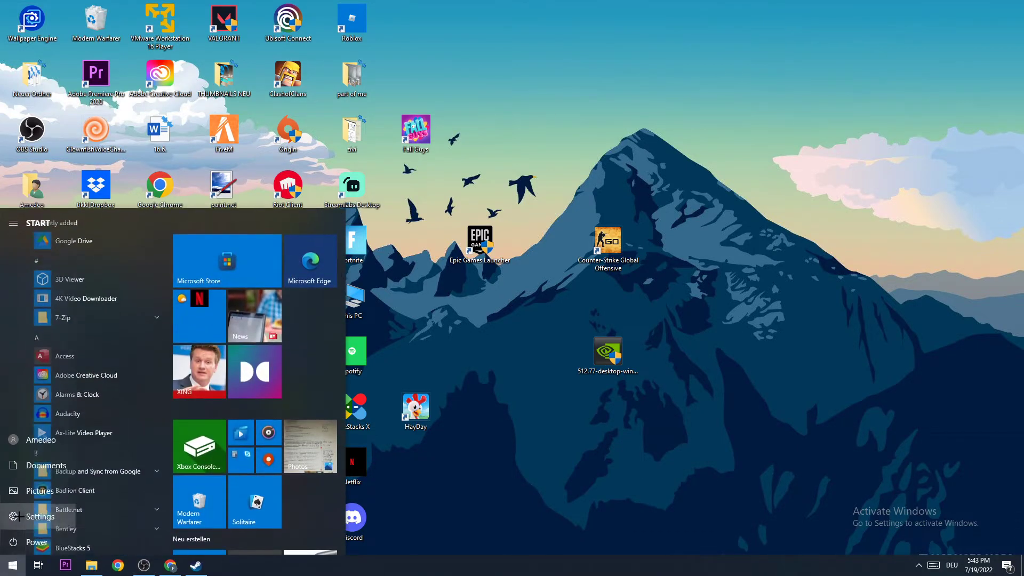
pyautogui.click(39, 516)
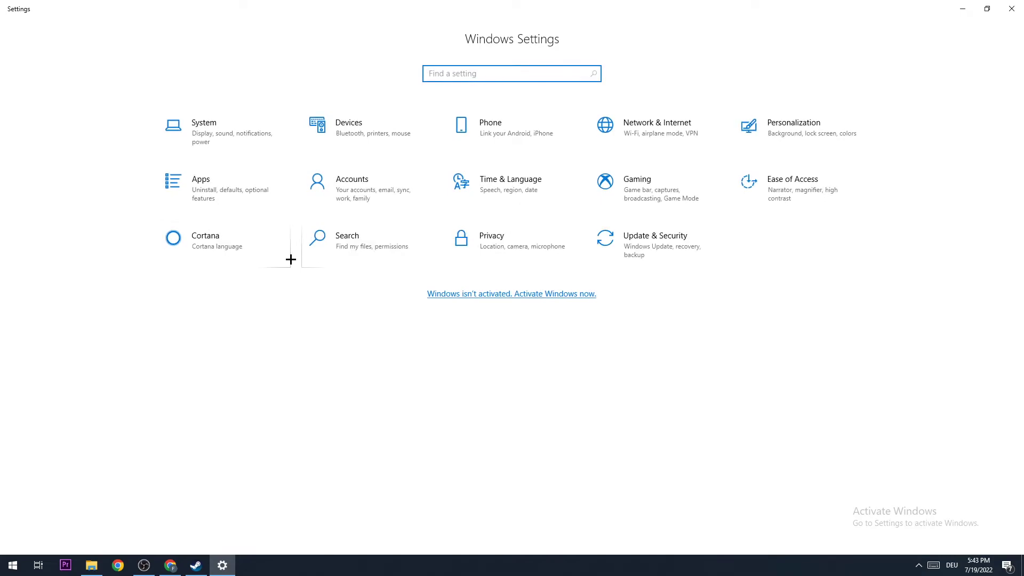
pyautogui.moveTo(654, 188)
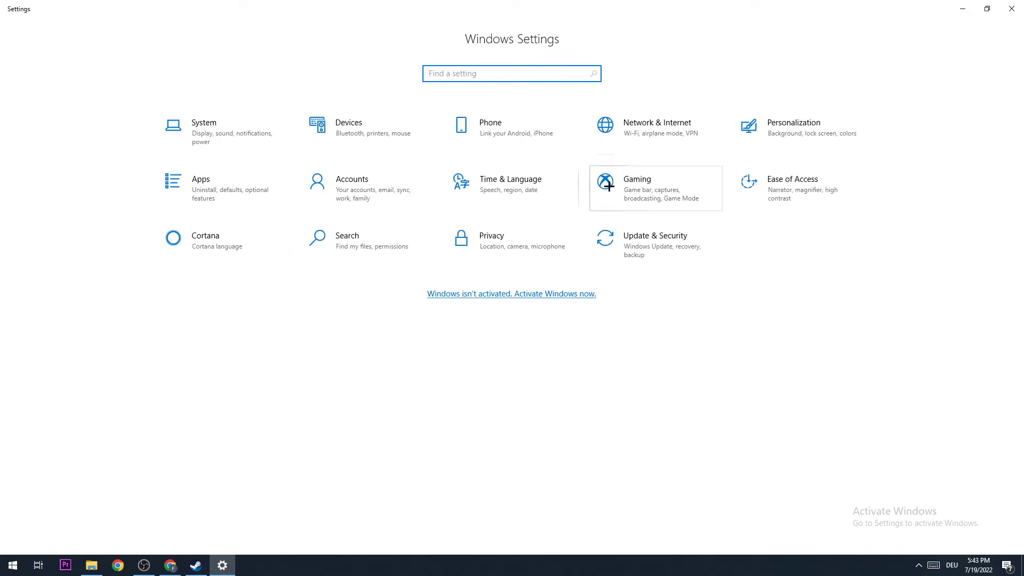
# Enter the Gaming section and confirm Game bar recording is Off
pyautogui.click(655, 187)
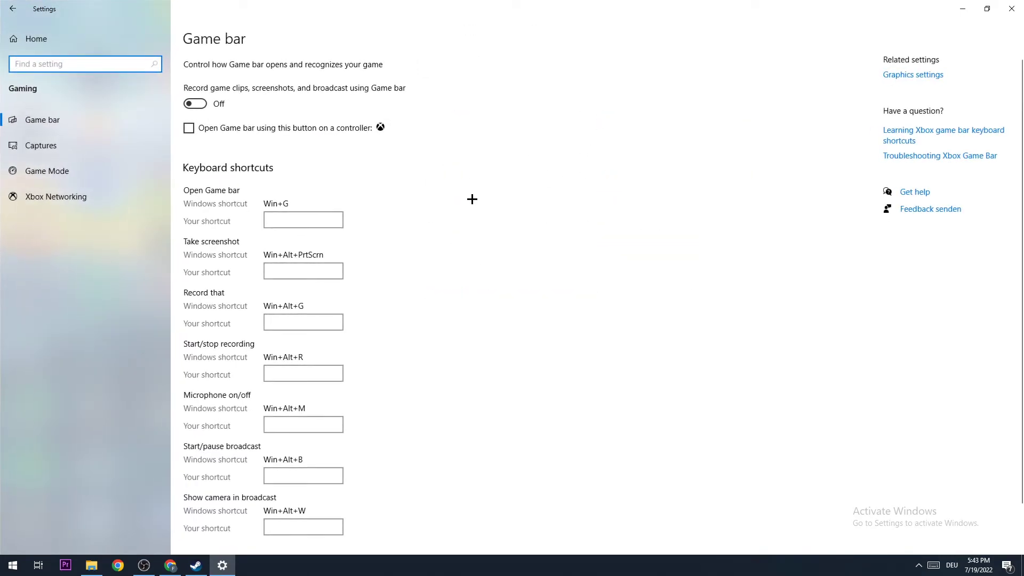
pyautogui.moveTo(379, 150)
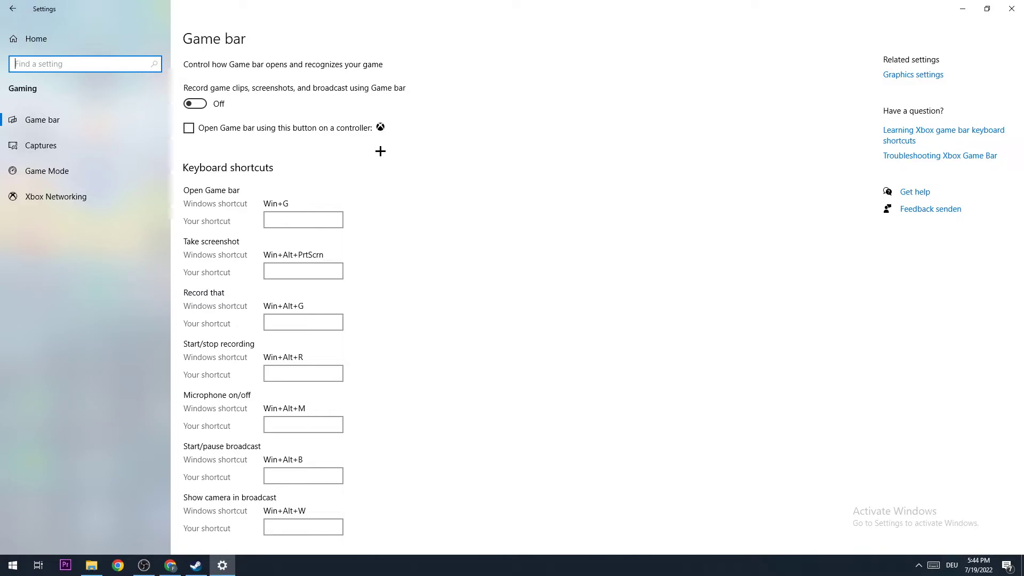
pyautogui.moveTo(40, 145)
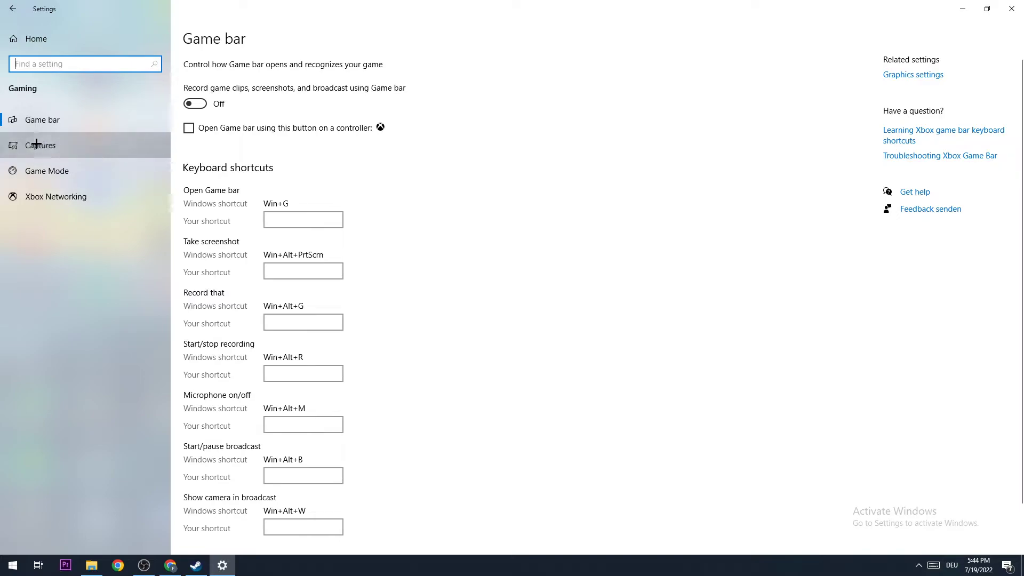
# Show the Captures page and confirm background recording while playing is Off
pyautogui.click(41, 145)
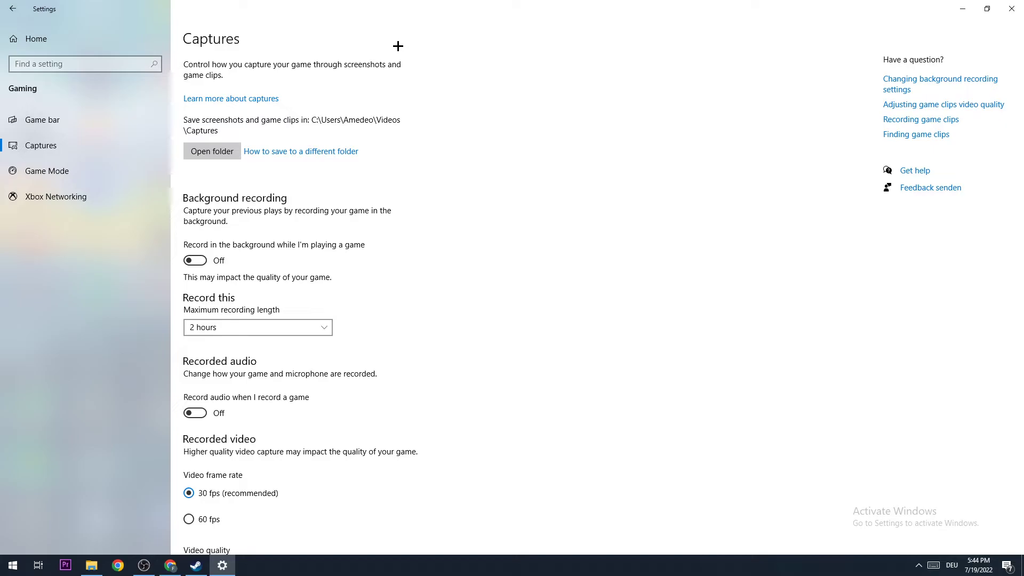
pyautogui.moveTo(326, 249)
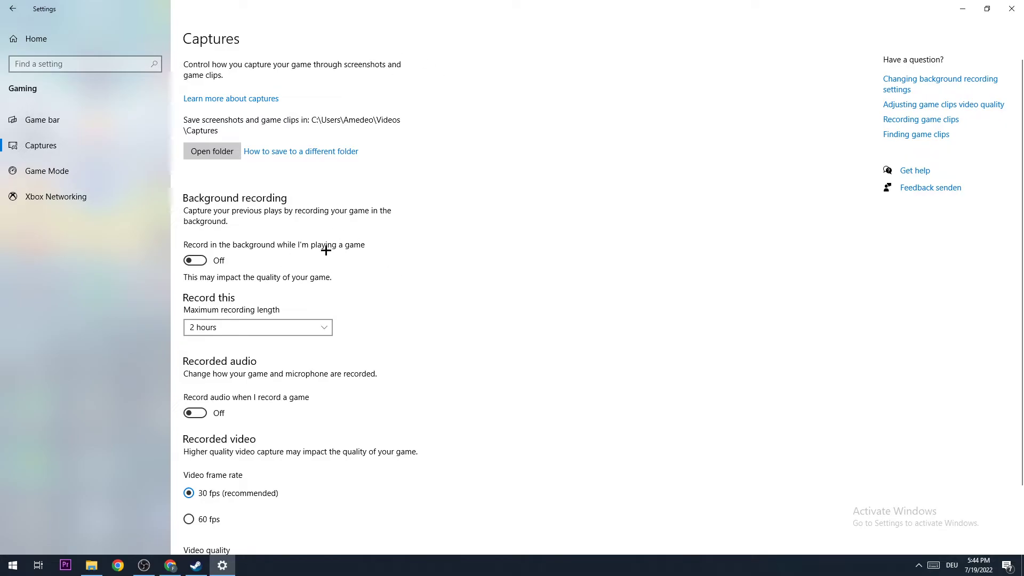
pyautogui.moveTo(347, 167)
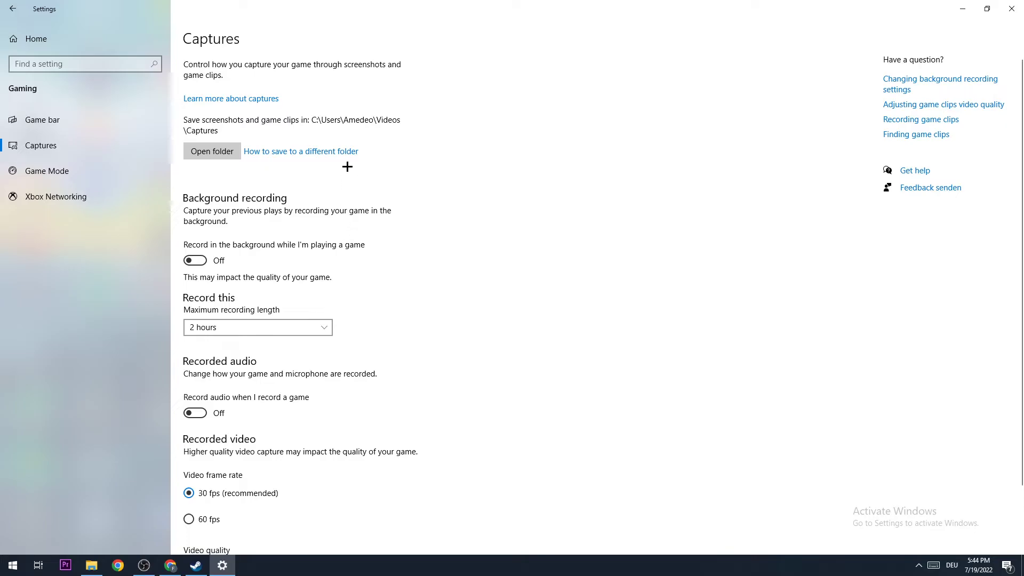
pyautogui.moveTo(341, 37)
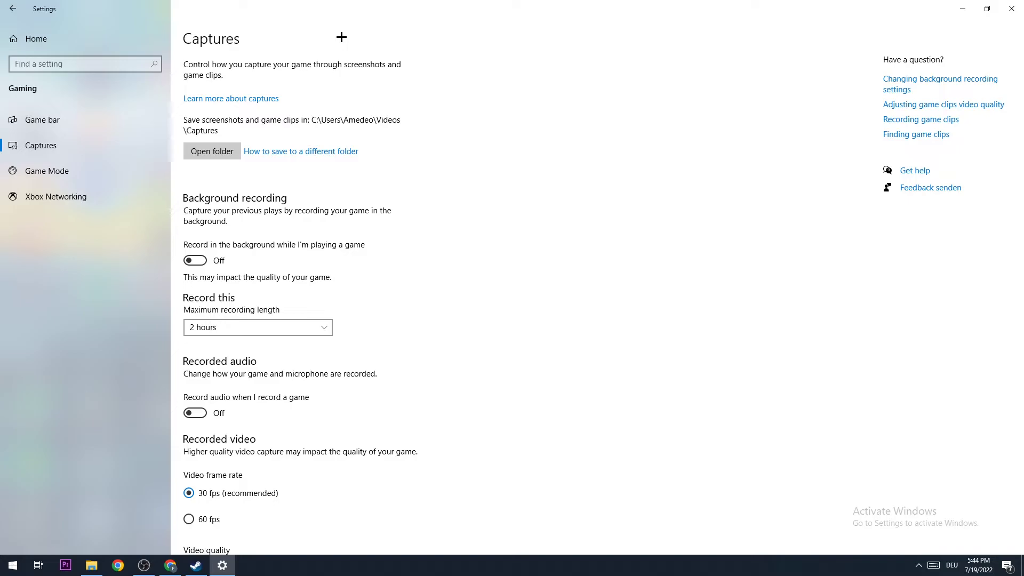
pyautogui.moveTo(342, 25)
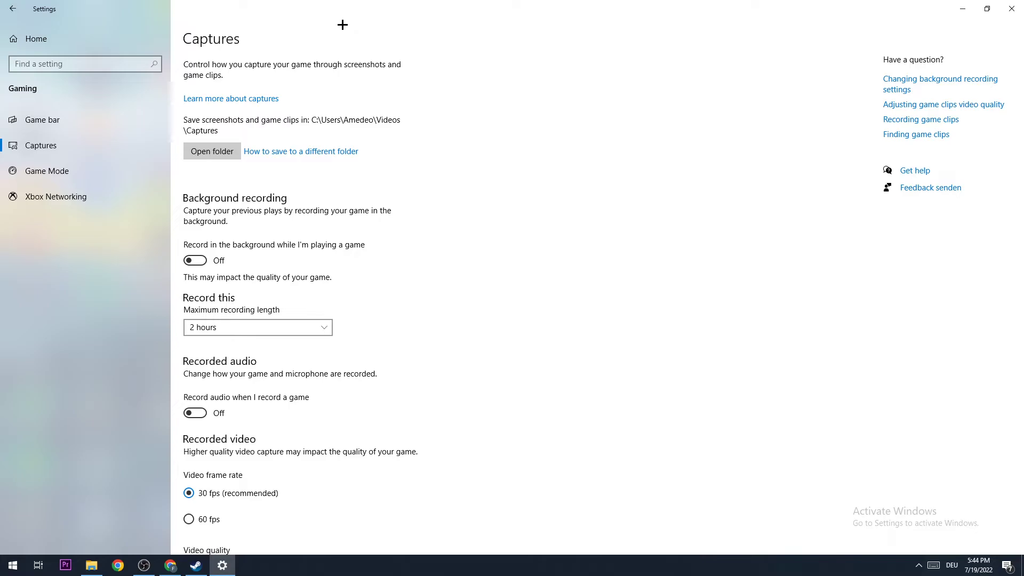
pyautogui.moveTo(987, 9)
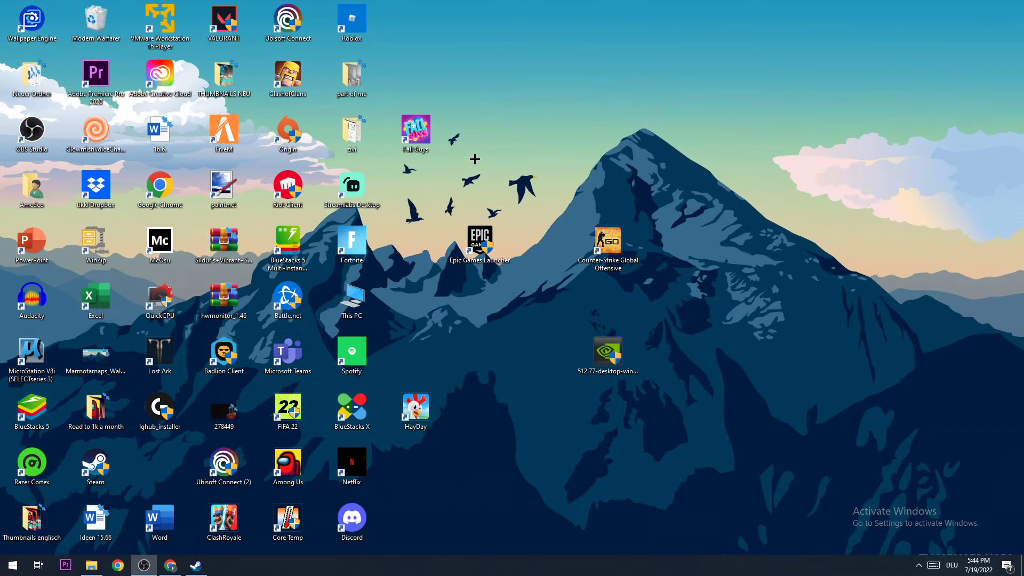
pyautogui.moveTo(592, 315)
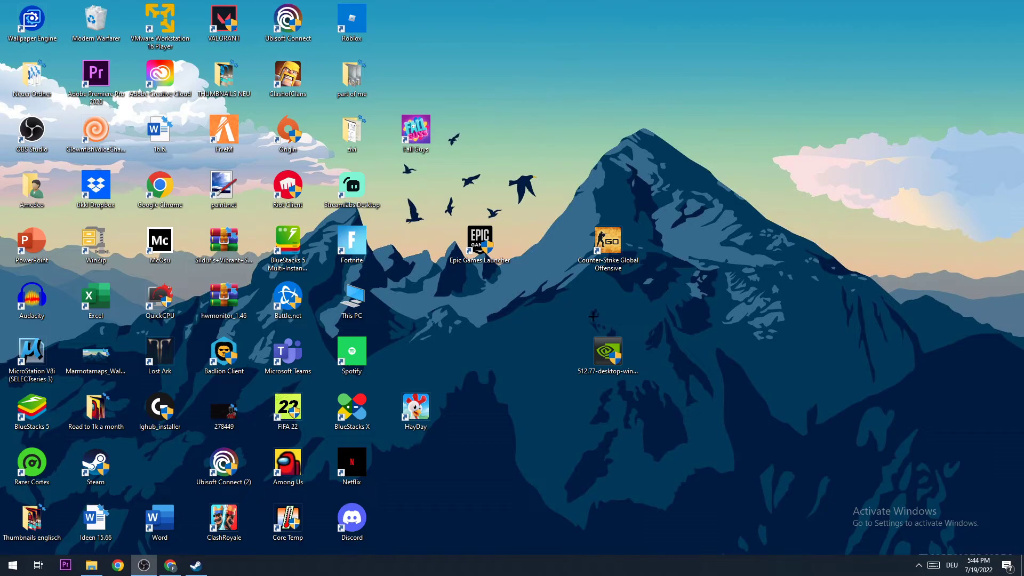
pyautogui.moveTo(562, 258)
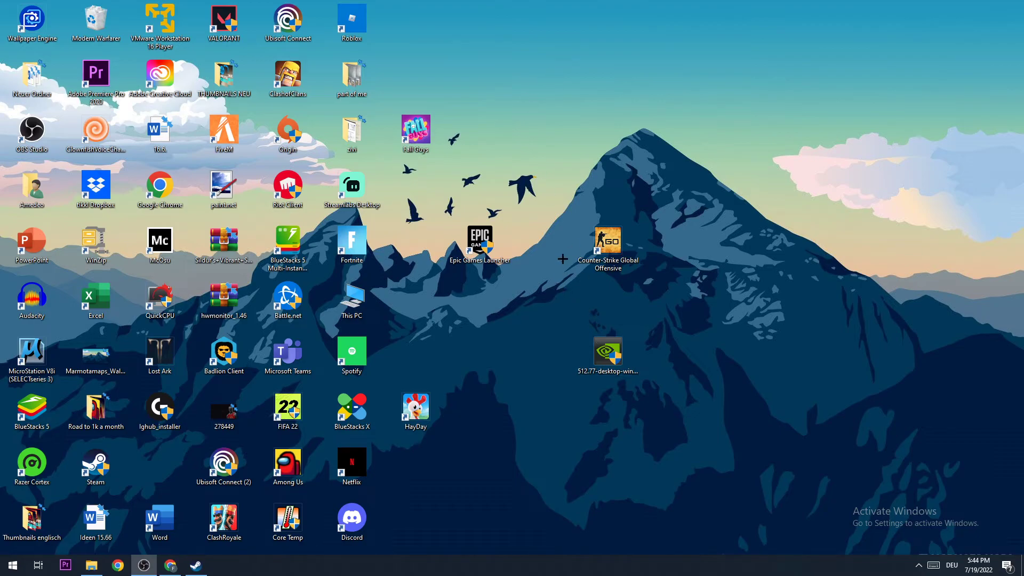
pyautogui.moveTo(563, 237)
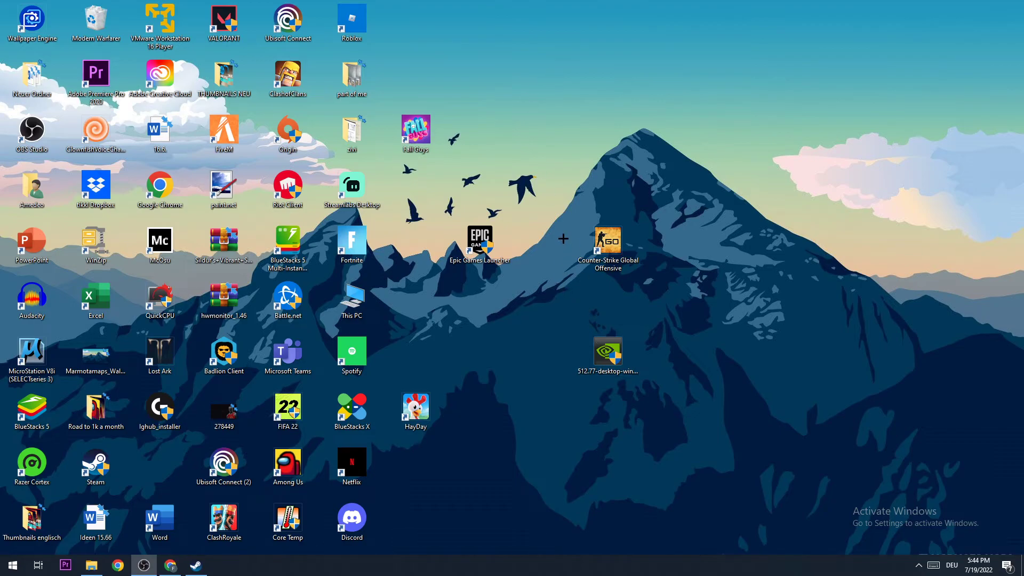
pyautogui.moveTo(562, 217)
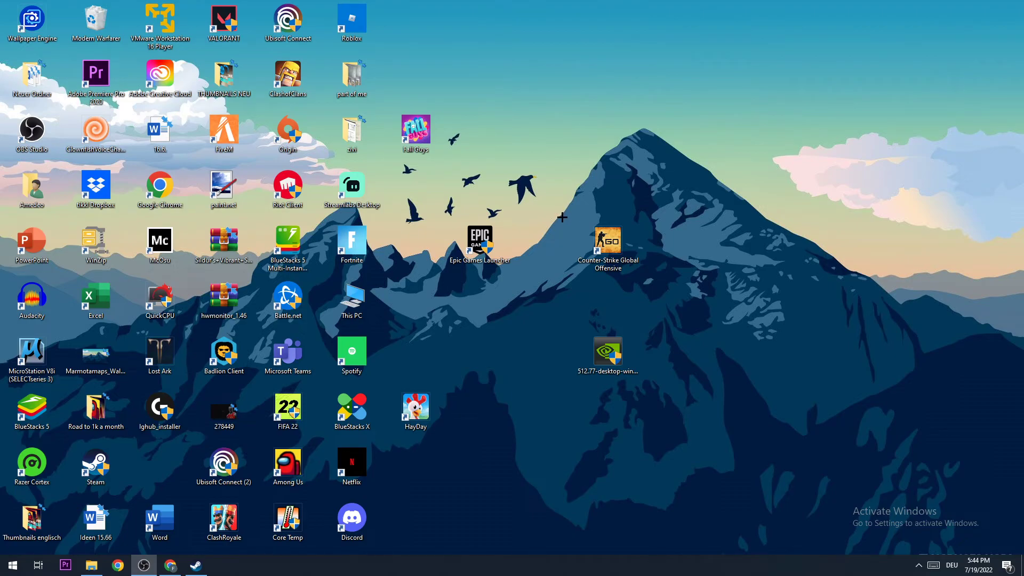